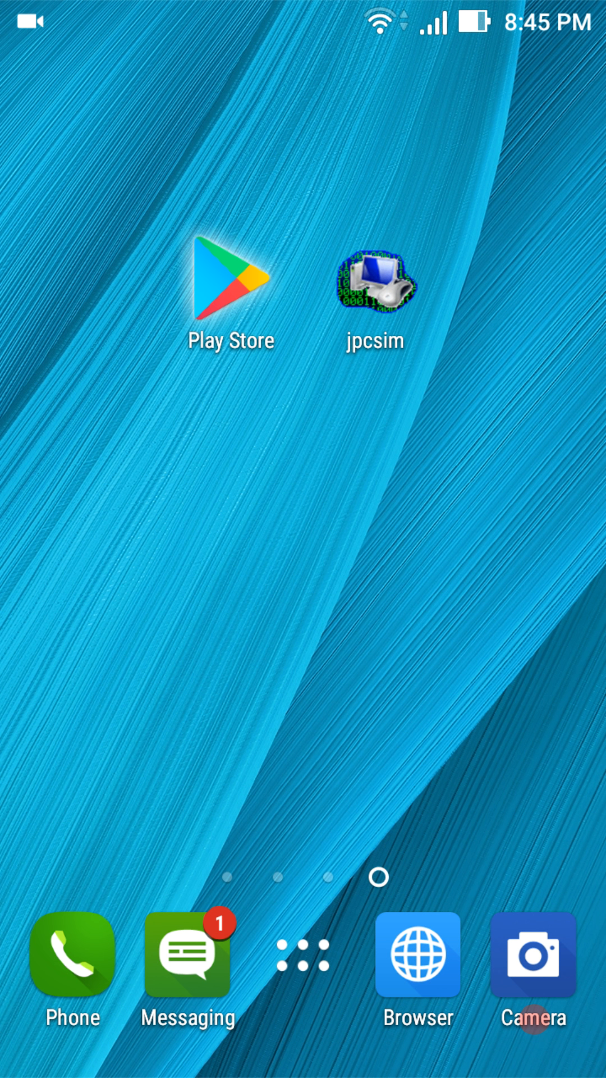
- Open the Google Play Store and search for 'jpcsim'
click(229, 285)
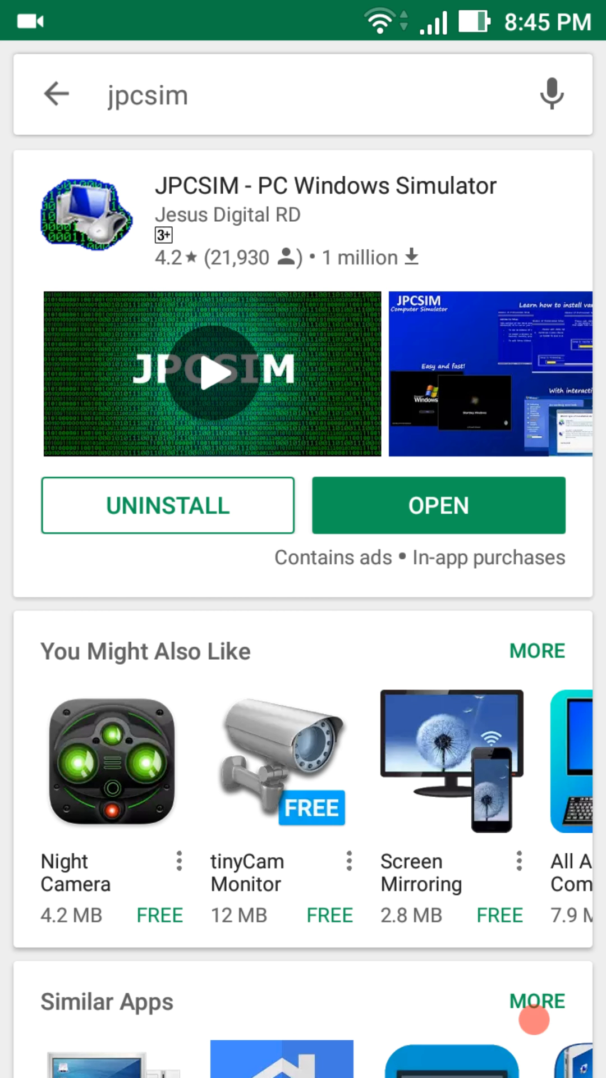
- Open the JPCSIM - PC Windows Simulator store page and launch the app
click(56, 94)
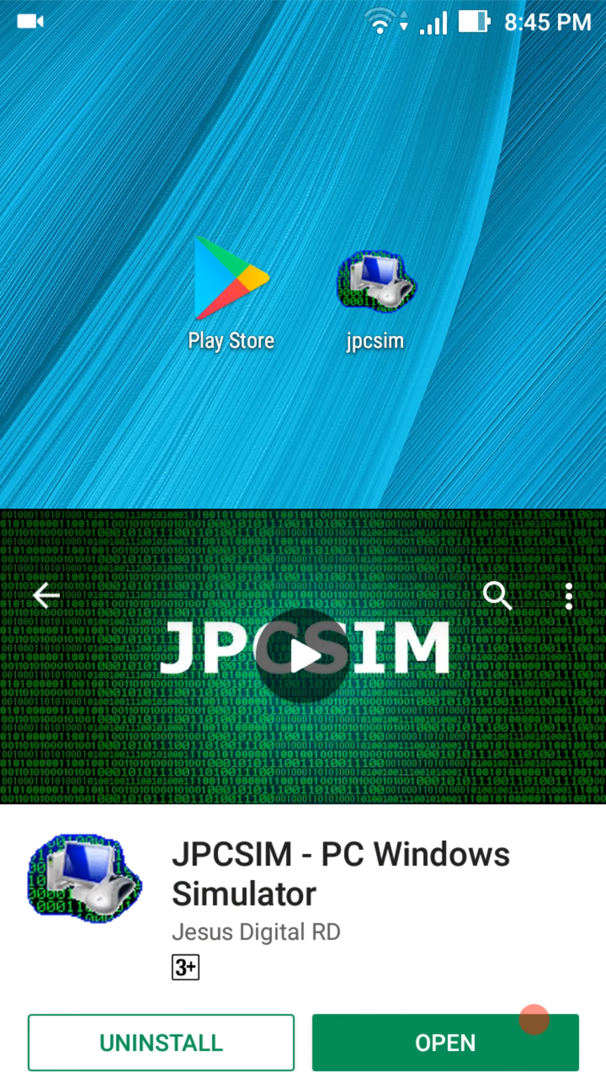
click(444, 1041)
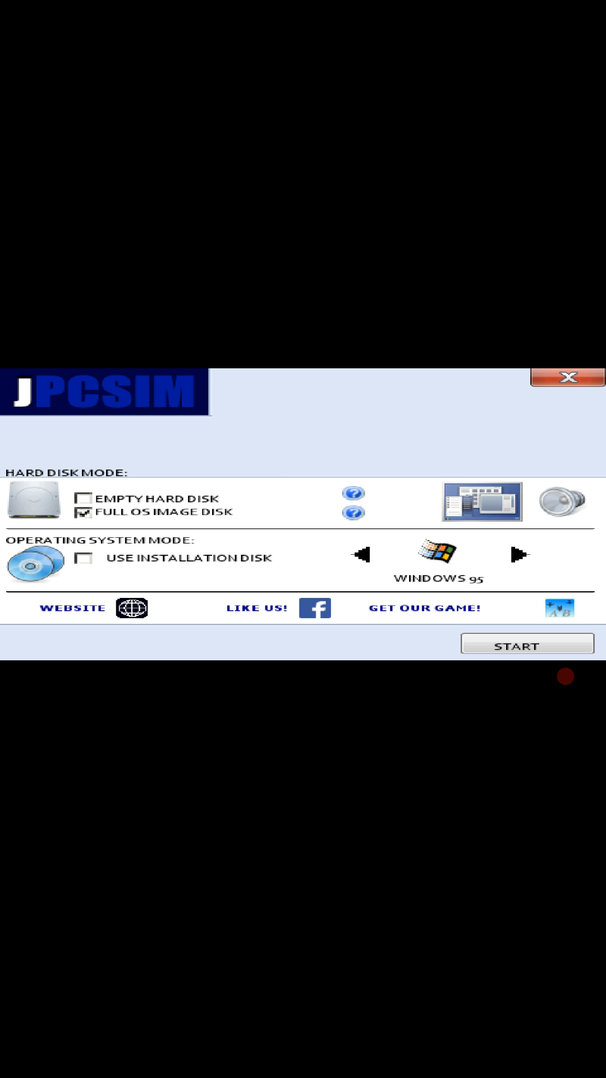
- Step the OS choice past Windows 98 and ME to Windows XP, then start it
click(518, 554)
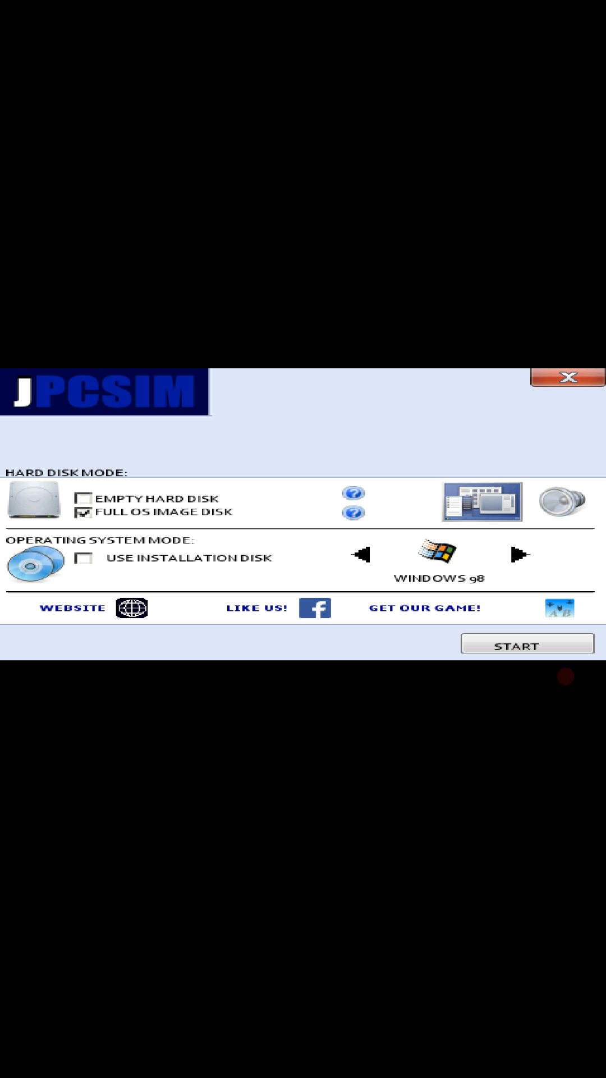
click(517, 553)
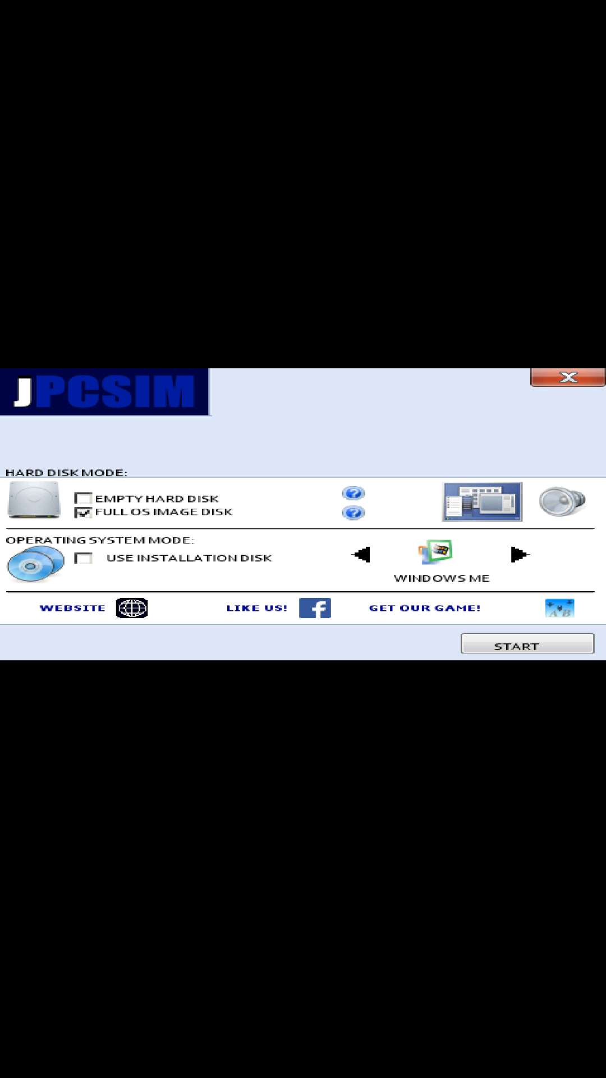
click(517, 555)
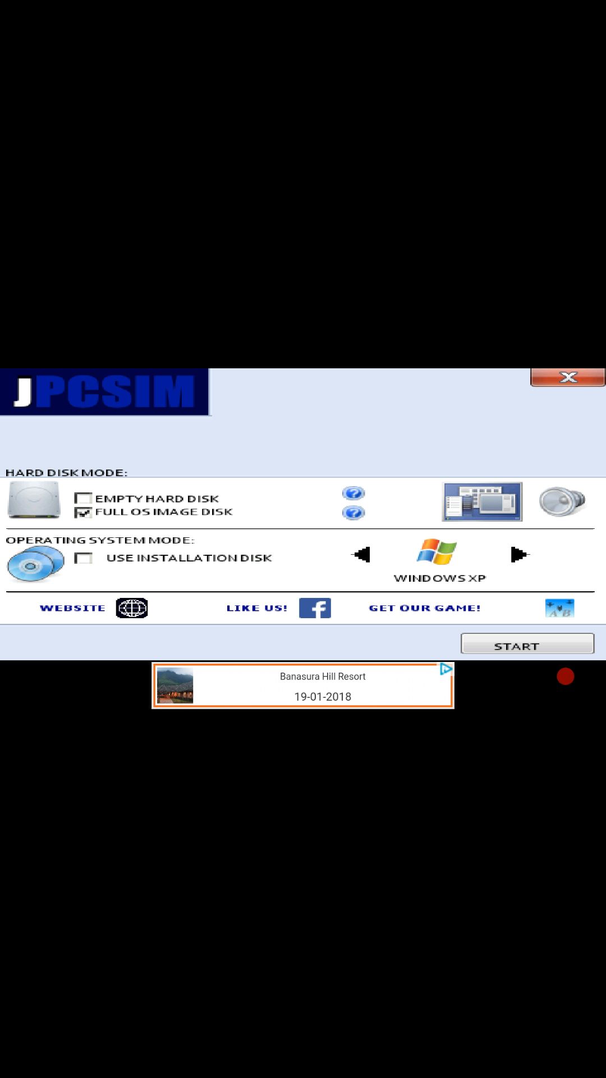
click(527, 645)
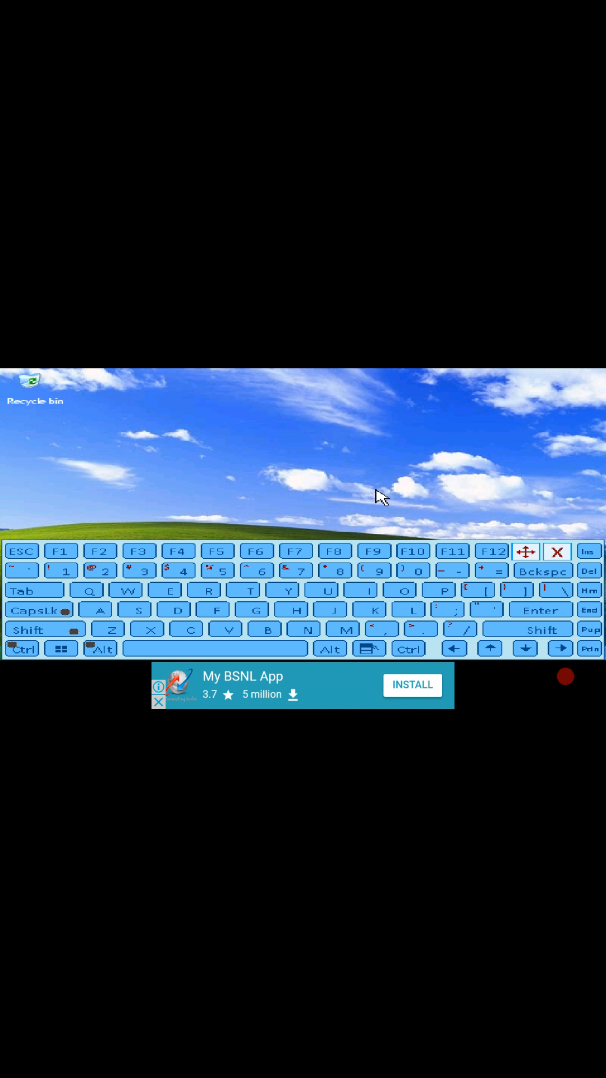
- Wait for Windows XP to boot, then hide the on-screen keyboard
click(558, 552)
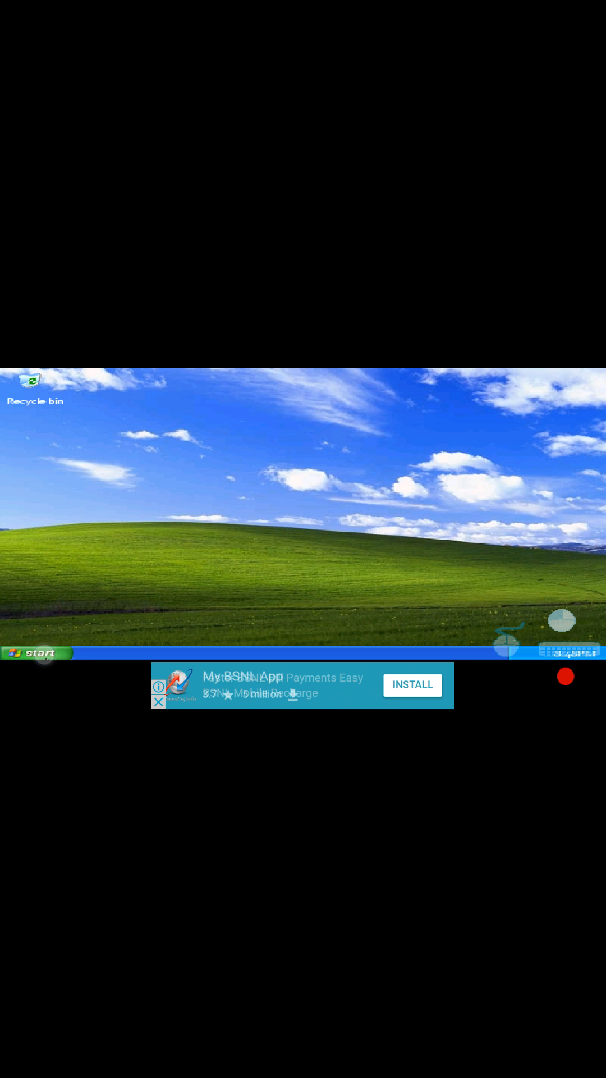
- Open the Windows XP Start menu and choose Log Off, with 'aadu 2 cast' text input
click(34, 652)
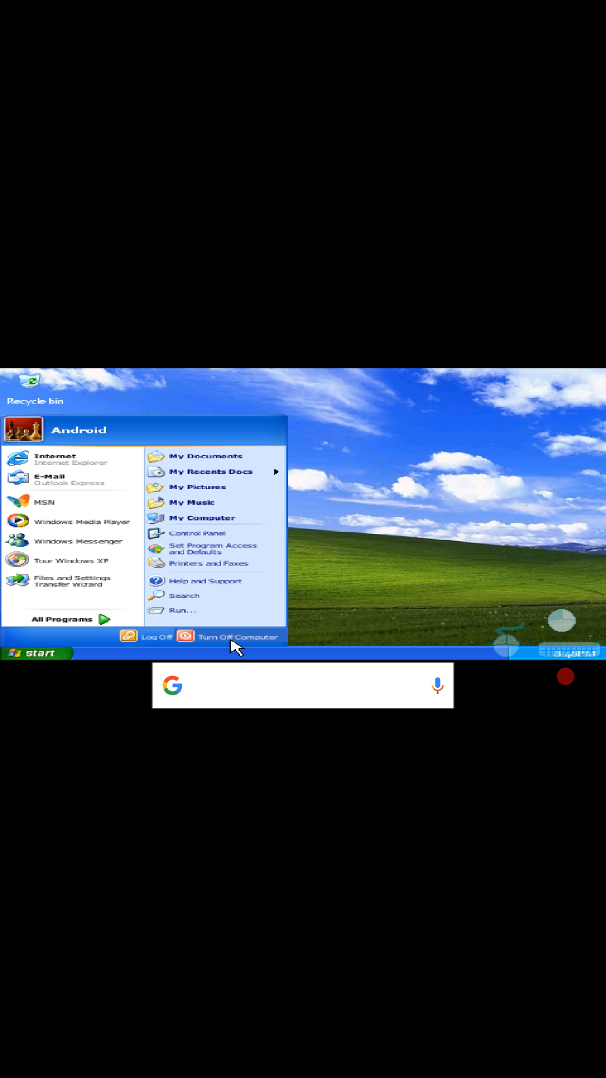
text(aadu 2 cast)
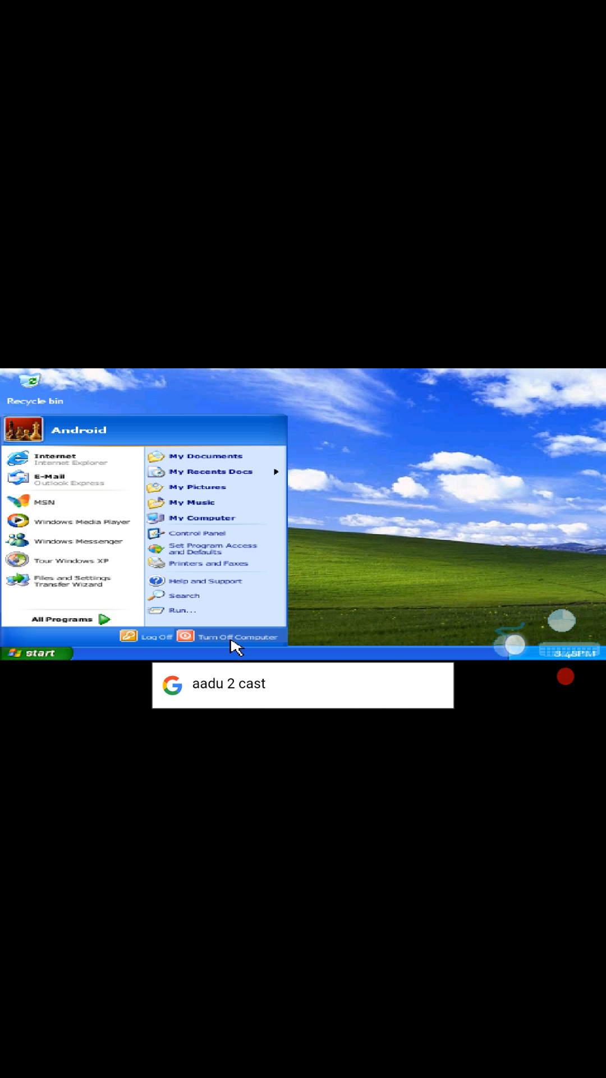
mouse_move(199, 581)
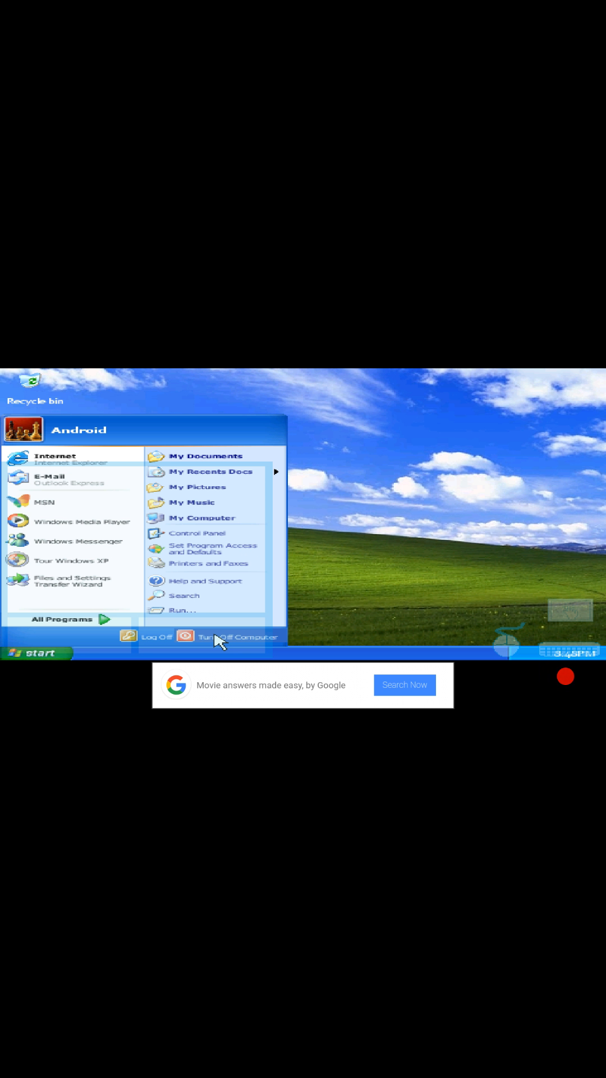
click(157, 636)
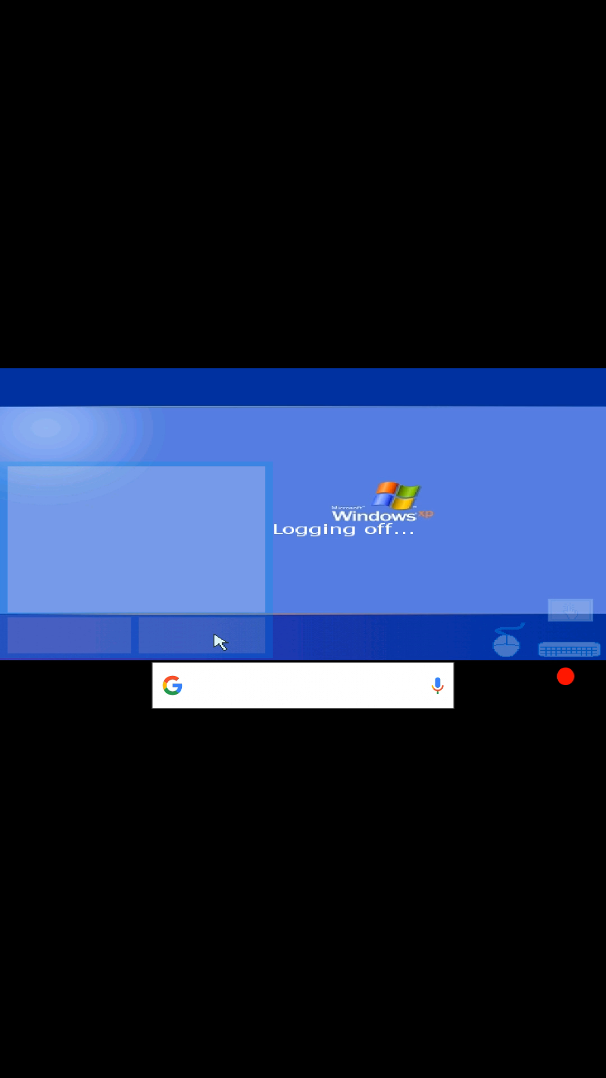
text(aadu 2 cast)
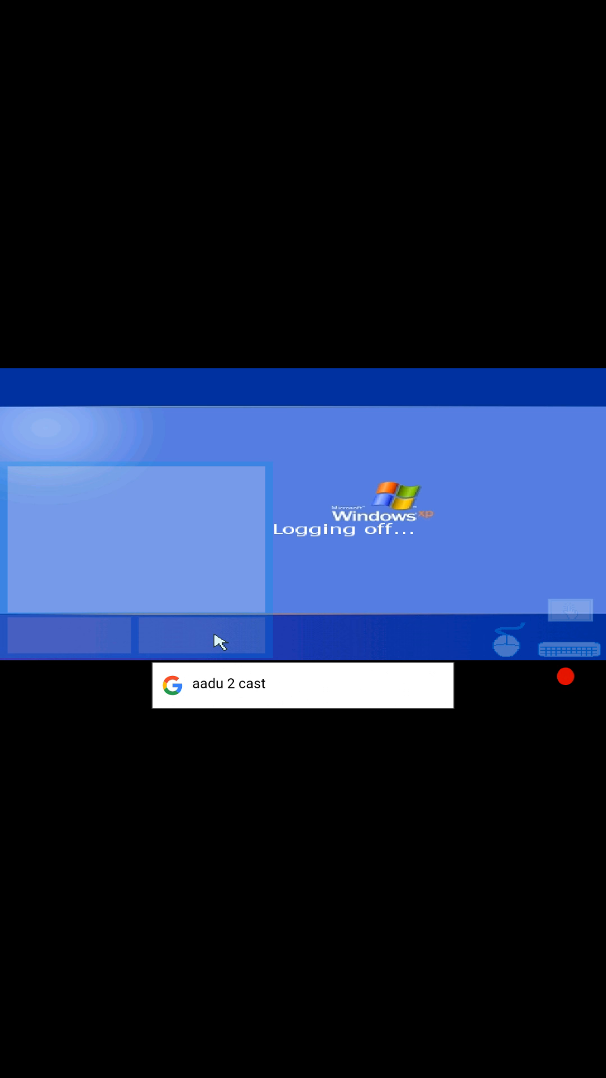